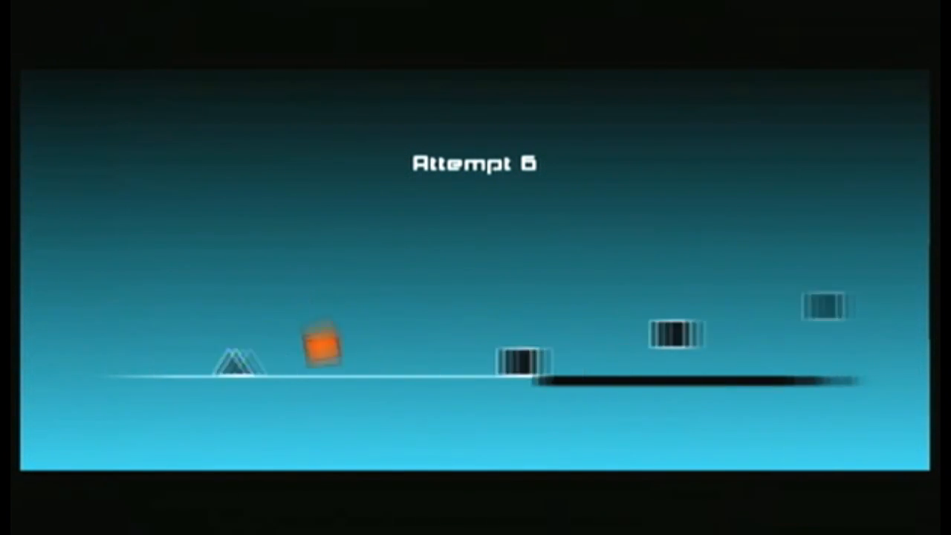
- Jump the cube over the ground spikes onto the floating dark block platforms on attempt 6
key(space)
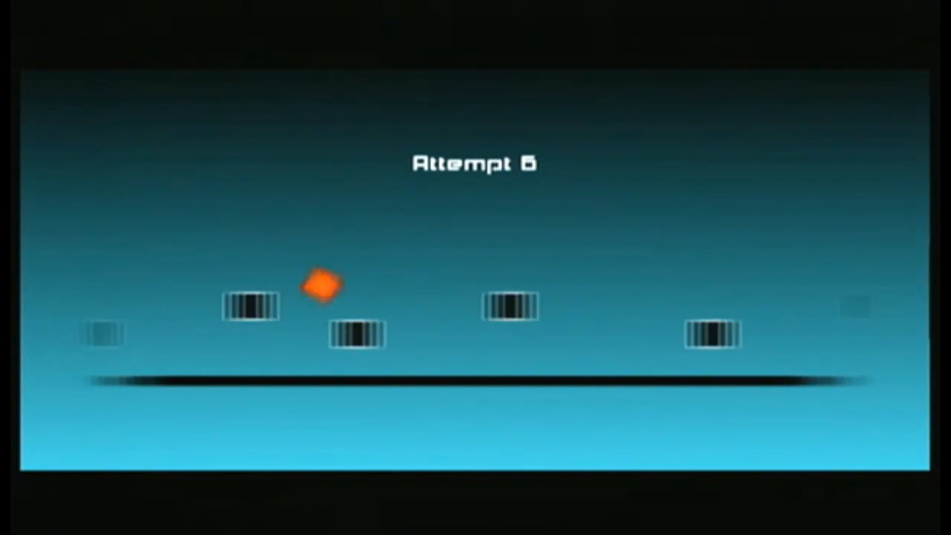